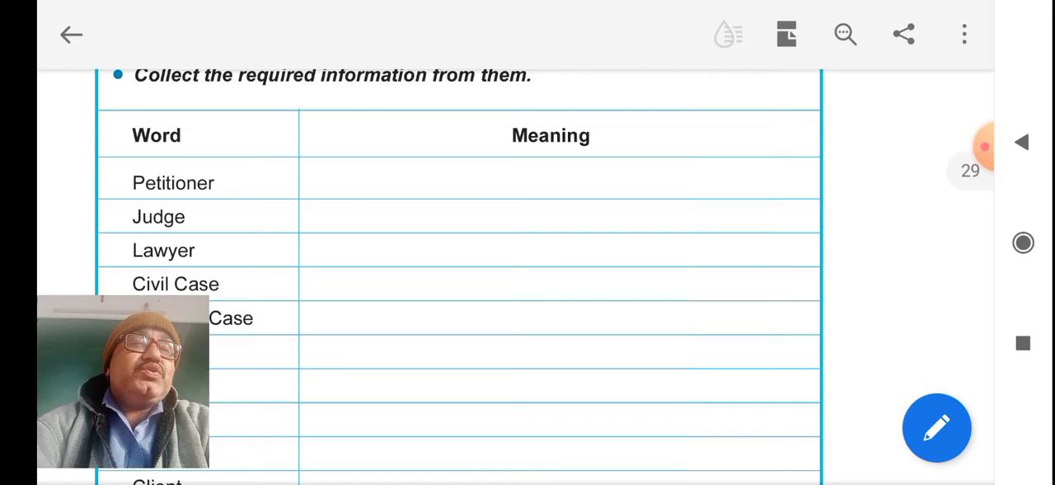
Scroll the word-meaning table down to the Client and Witness rows.
{"action": "scroll", "scroll_direction": "up", "scroll_amount": 3}
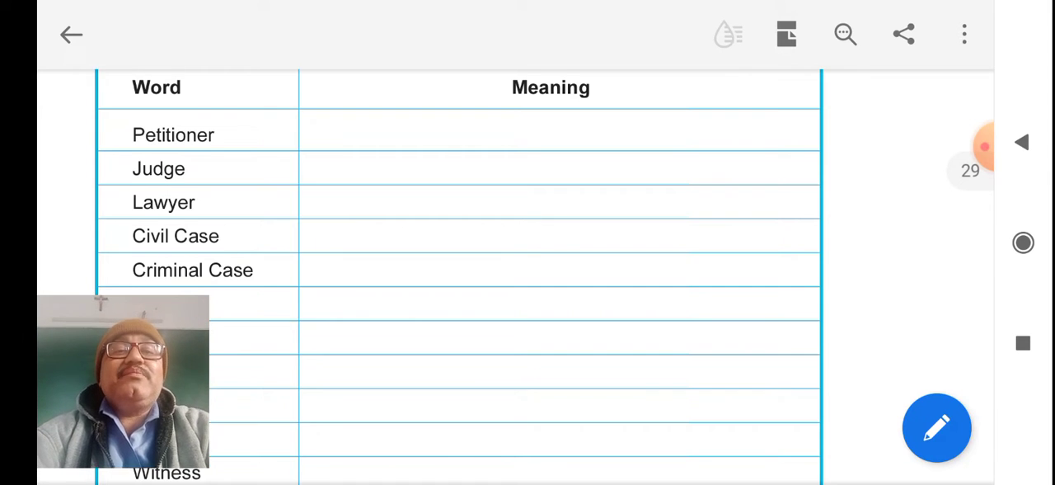
{"action": "scroll", "scroll_direction": "down", "scroll_amount": 3}
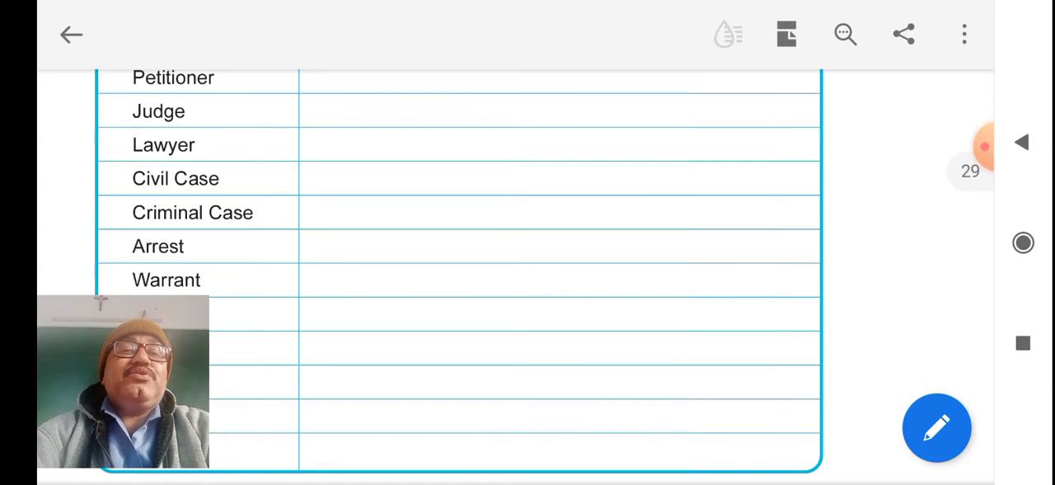
{"action": "scroll", "scroll_direction": "down", "scroll_amount": 3}
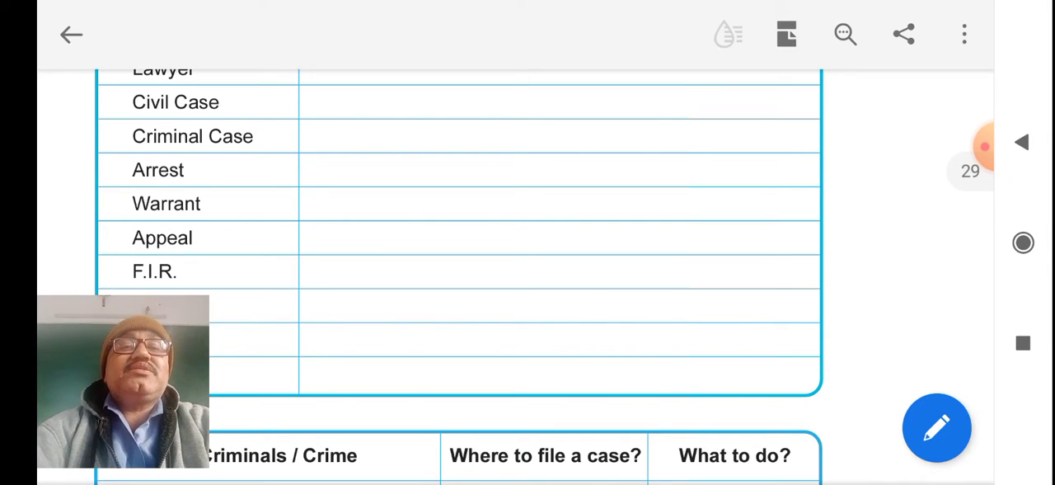
{"action": "scroll", "scroll_direction": "down", "scroll_amount": 3}
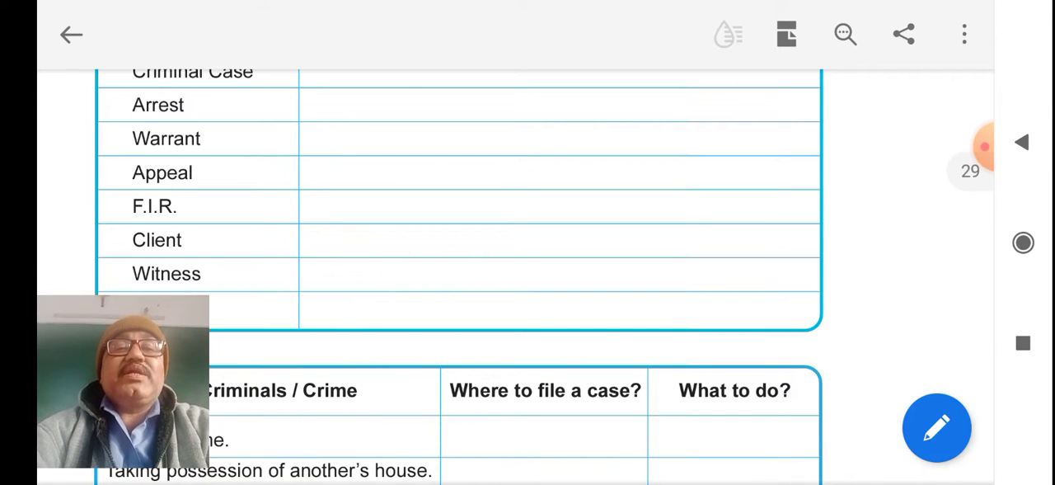
{"action": "scroll", "scroll_direction": "down", "scroll_amount": 3}
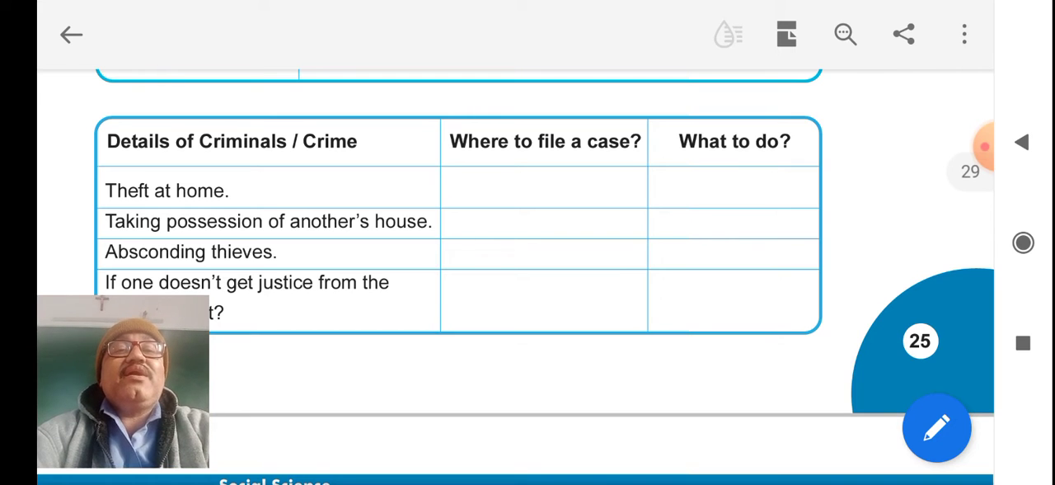
Scroll until the crime table with where-to-file and what-to-do columns is fully visible.
{"action": "scroll", "scroll_direction": "down", "scroll_amount": 3}
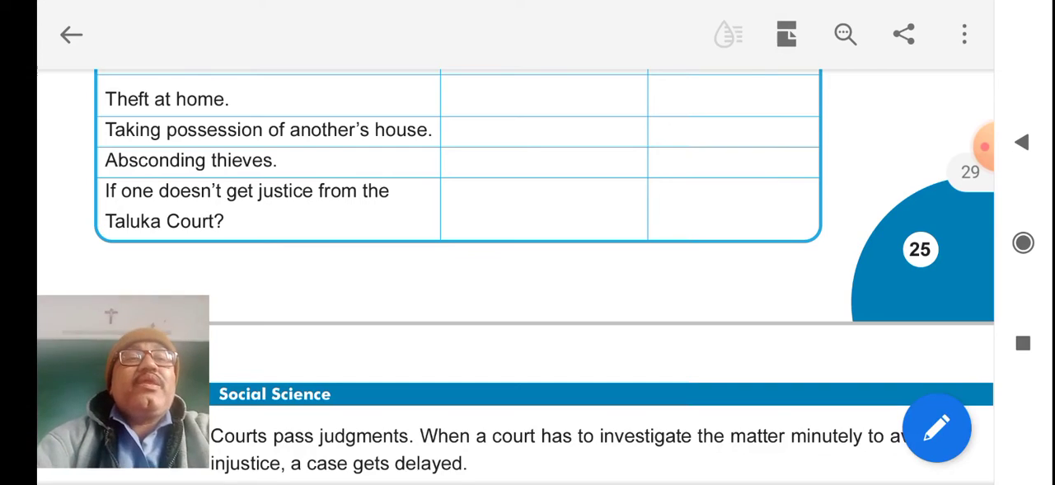
Scroll to the Lok Adalat paragraph and the EXERCISE heading with Q.1.
{"action": "scroll", "scroll_direction": "down", "scroll_amount": 3}
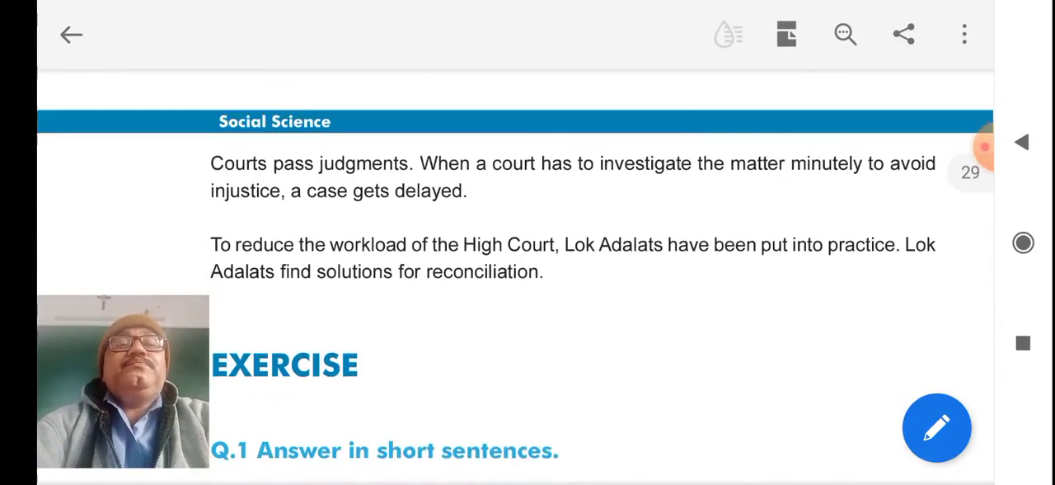
{"action": "scroll", "scroll_direction": "down", "scroll_amount": 3}
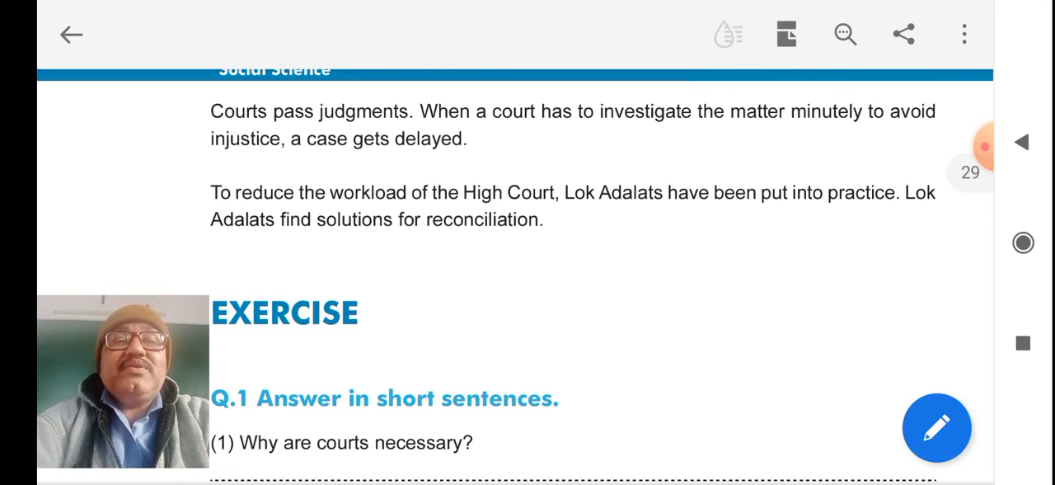
{"action": "left_click", "coordinate": [964, 147]}
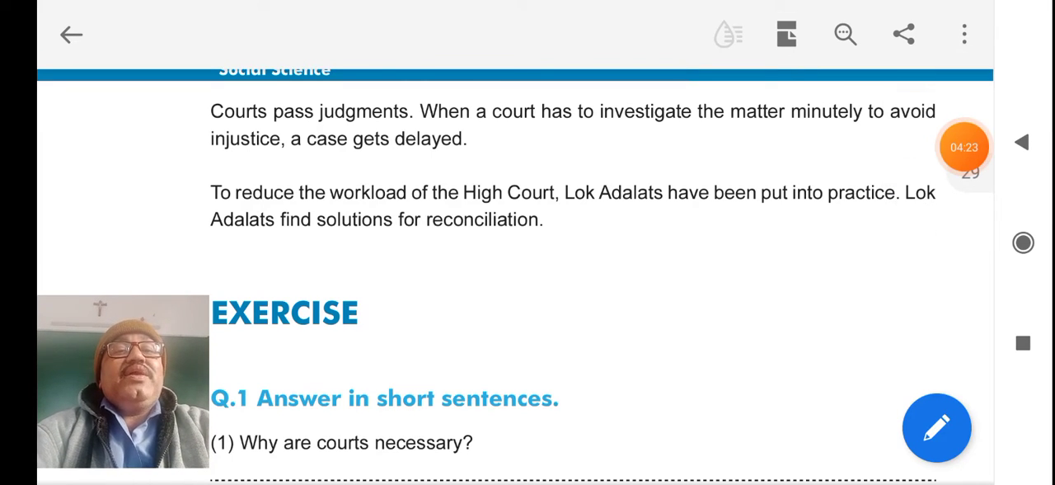
Scroll past Q.1 and Q.2 to exercise 3's civil/criminal complaint table on page 31.
{"action": "scroll", "scroll_direction": "down", "scroll_amount": 3}
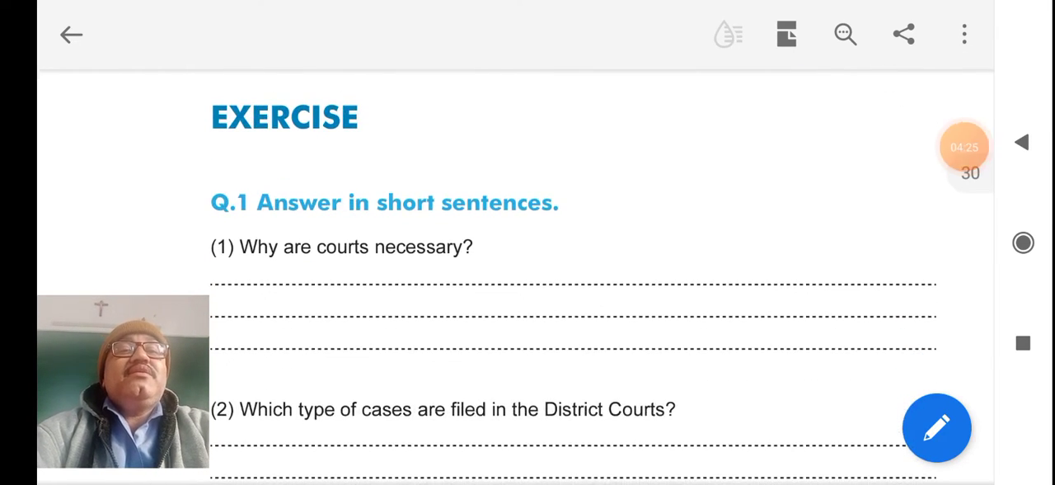
{"action": "scroll", "scroll_direction": "down", "scroll_amount": 3}
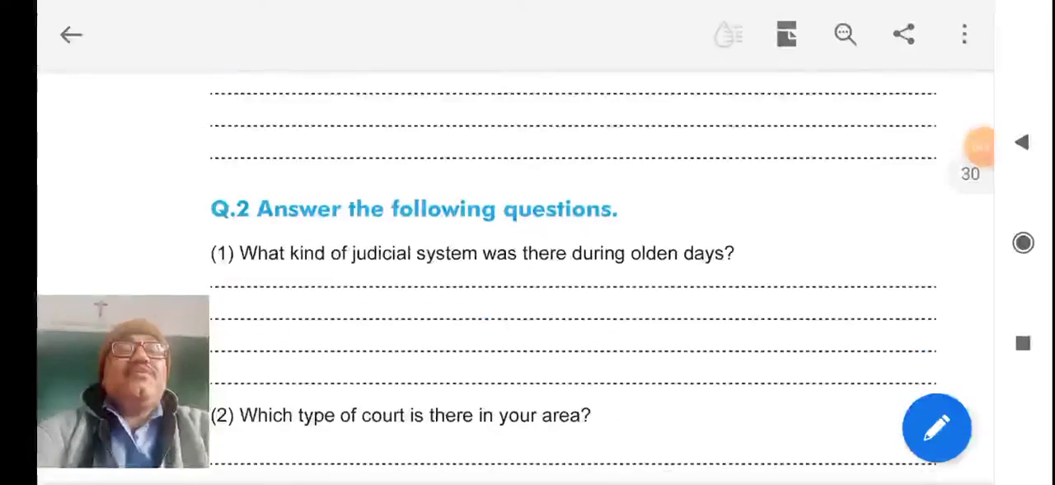
{"action": "scroll", "scroll_direction": "down", "scroll_amount": 3}
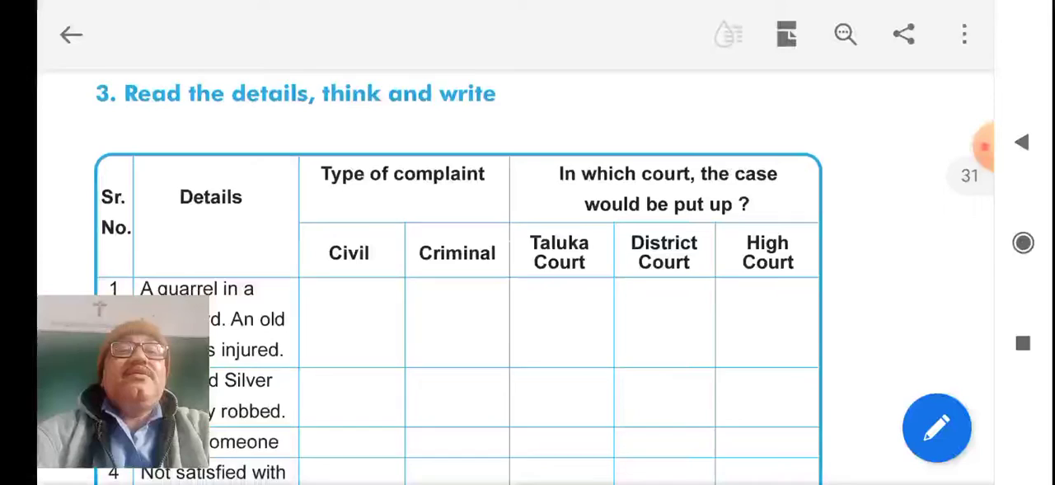
{"action": "scroll", "scroll_direction": "down", "scroll_amount": 3}
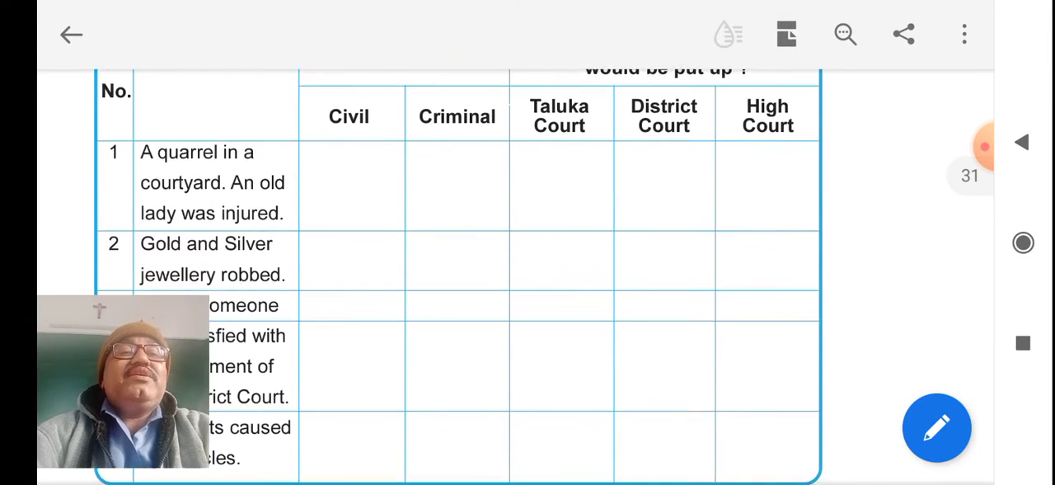
{"action": "scroll", "scroll_direction": "up", "scroll_amount": 3}
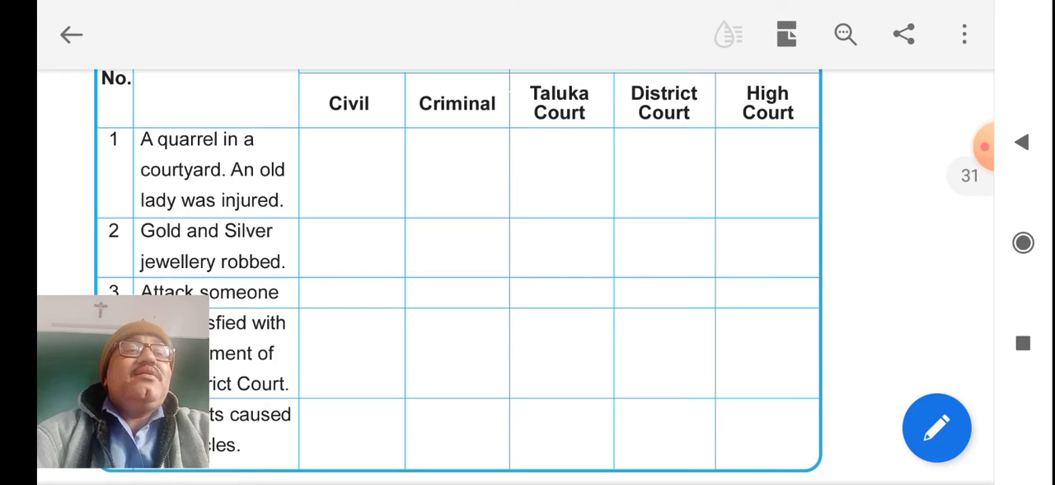
{"action": "left_click", "coordinate": [983, 147]}
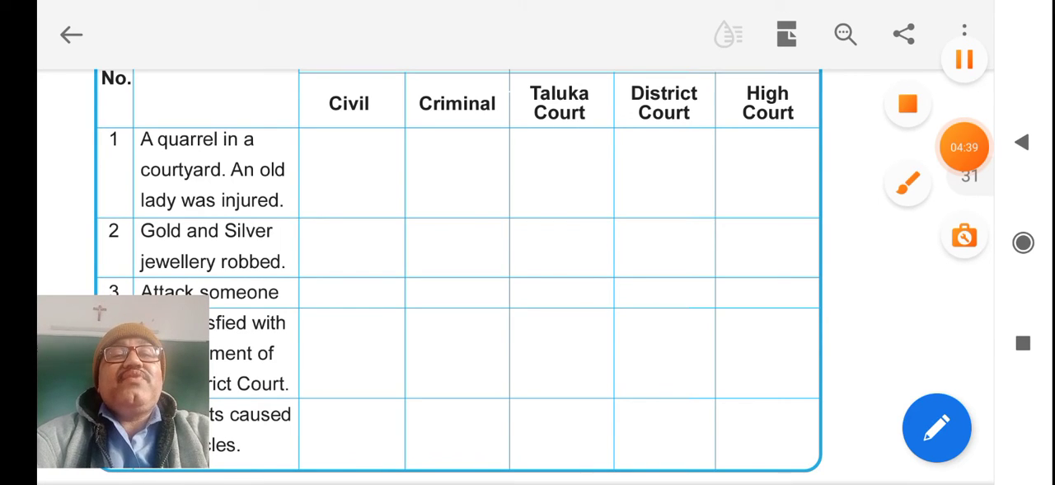
{"action": "scroll", "scroll_direction": "up", "scroll_amount": 3}
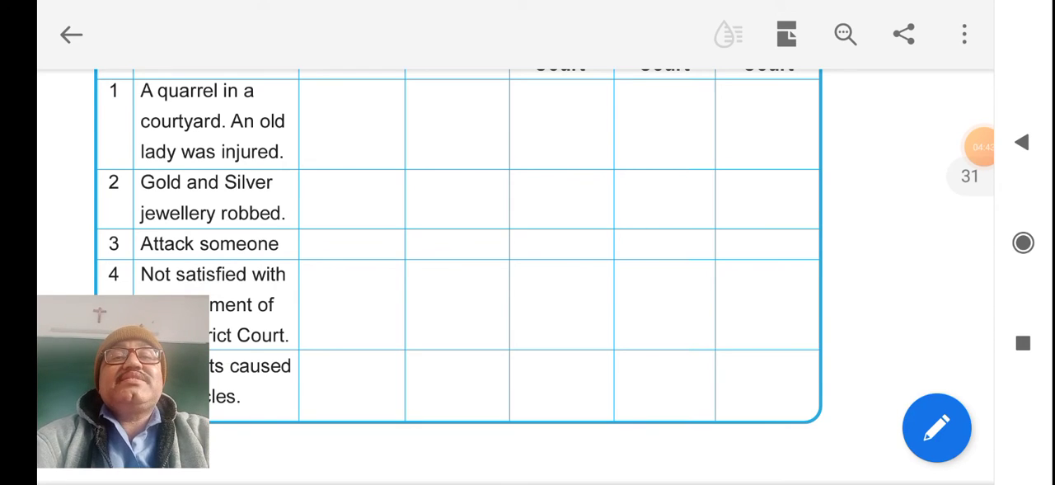
{"action": "scroll", "scroll_direction": "down", "scroll_amount": 3}
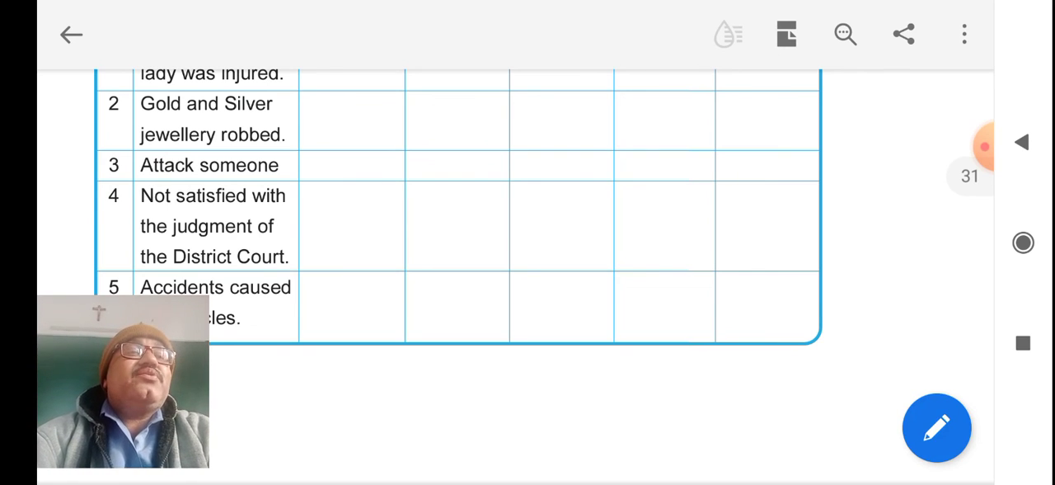
{"action": "left_click", "coordinate": [965, 147]}
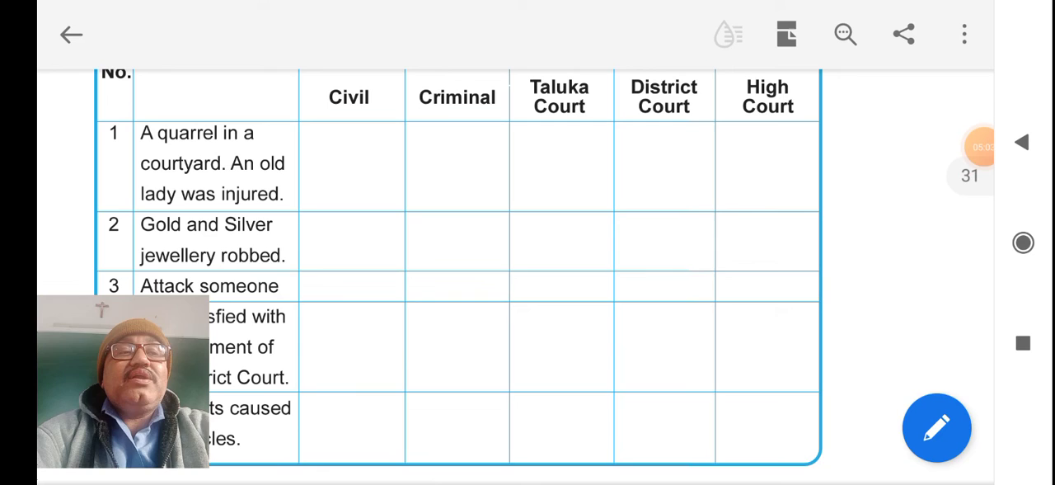
{"action": "left_click", "coordinate": [981, 147]}
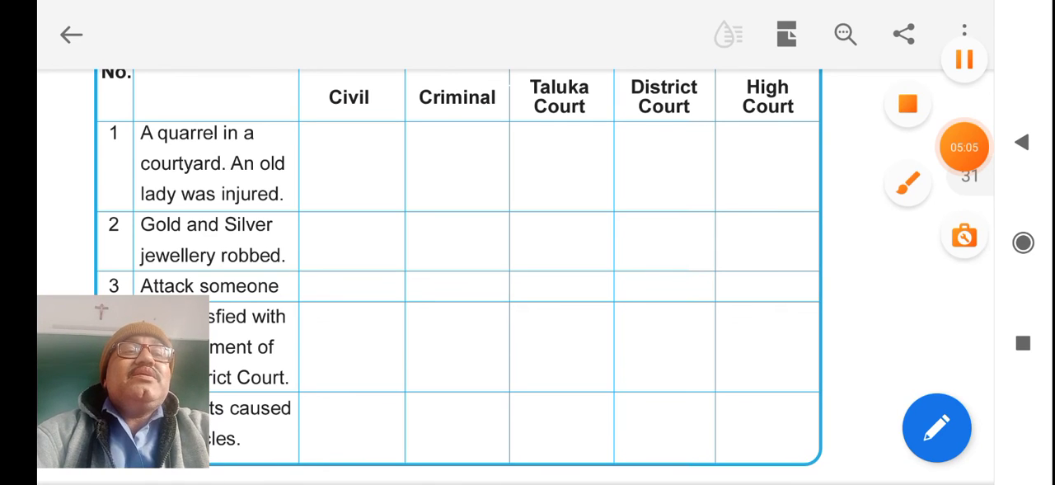